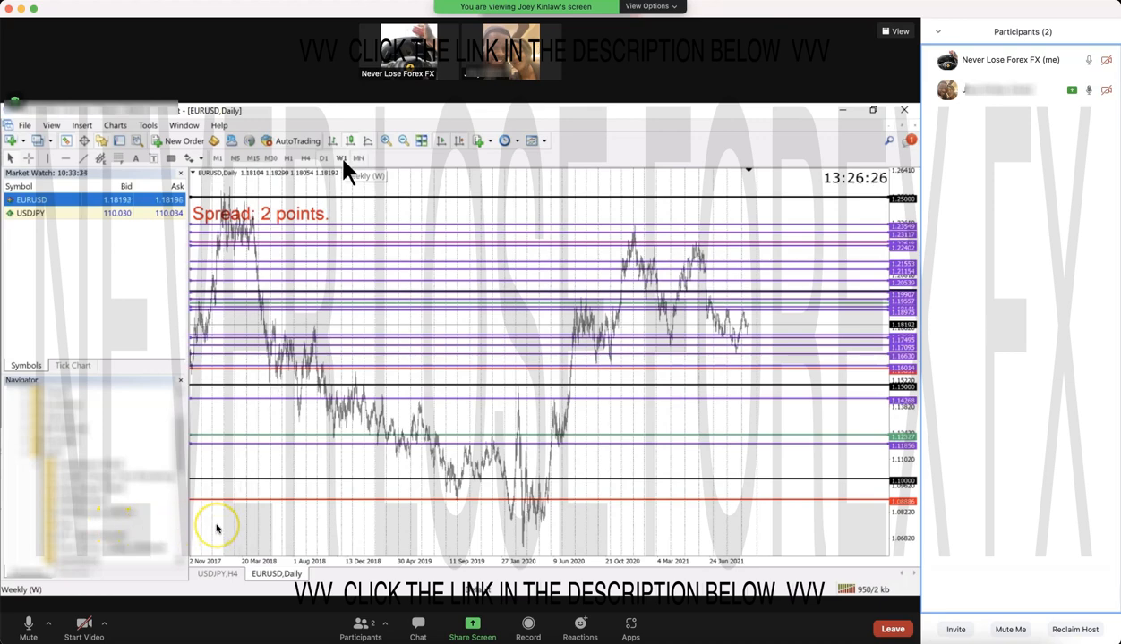
mouse_move(466, 282)
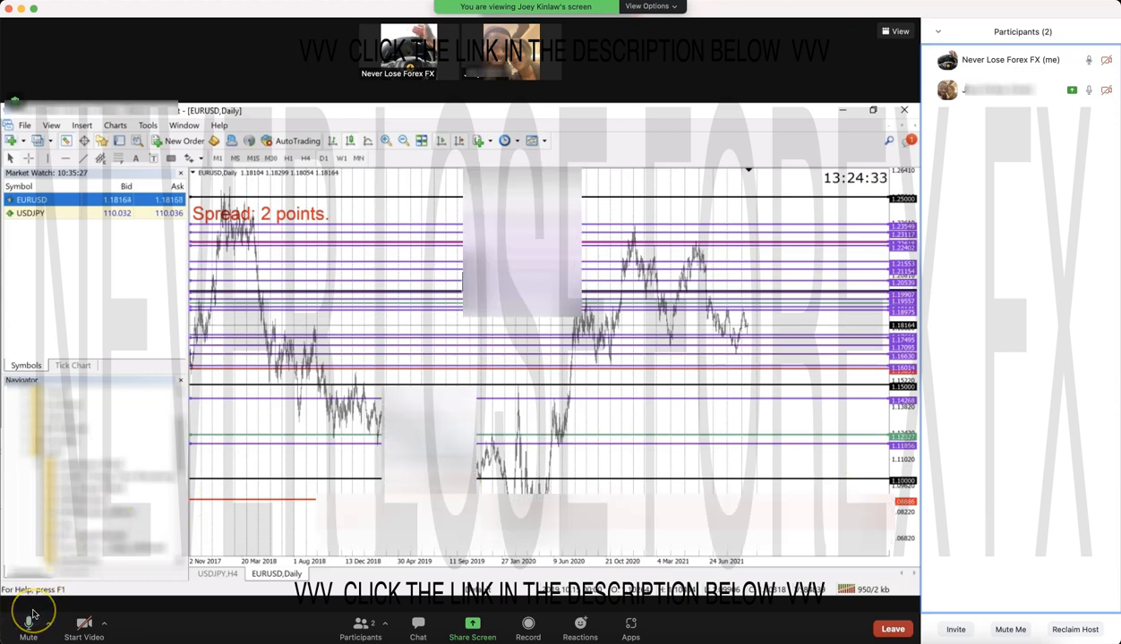
Switch the active chart from EURUSD Daily to USDJPY H4.
left_click(207, 573)
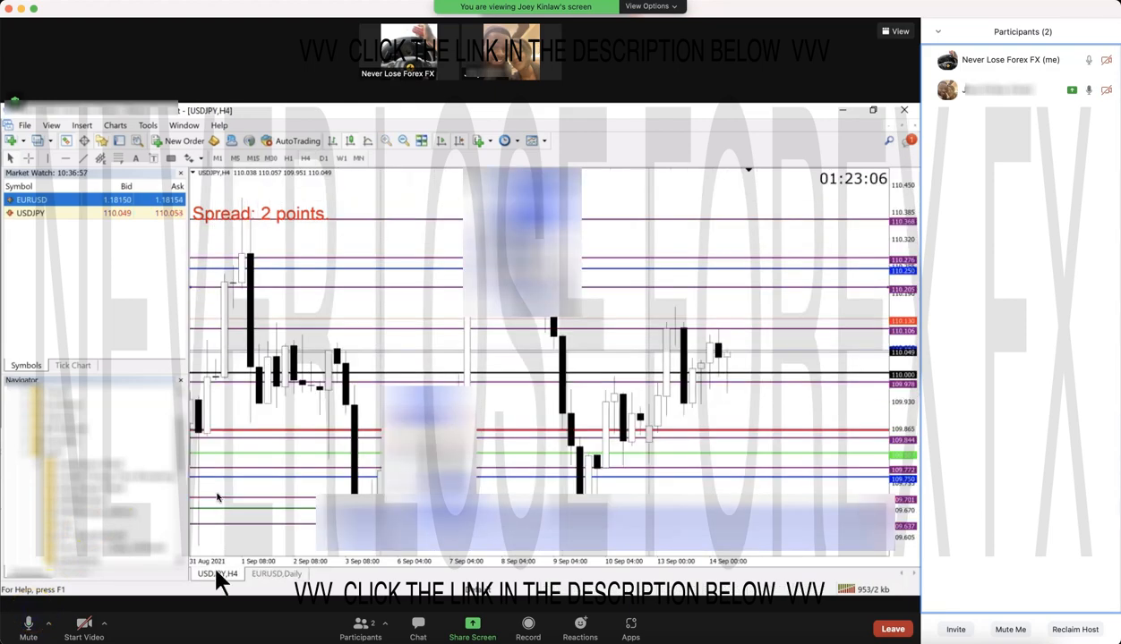